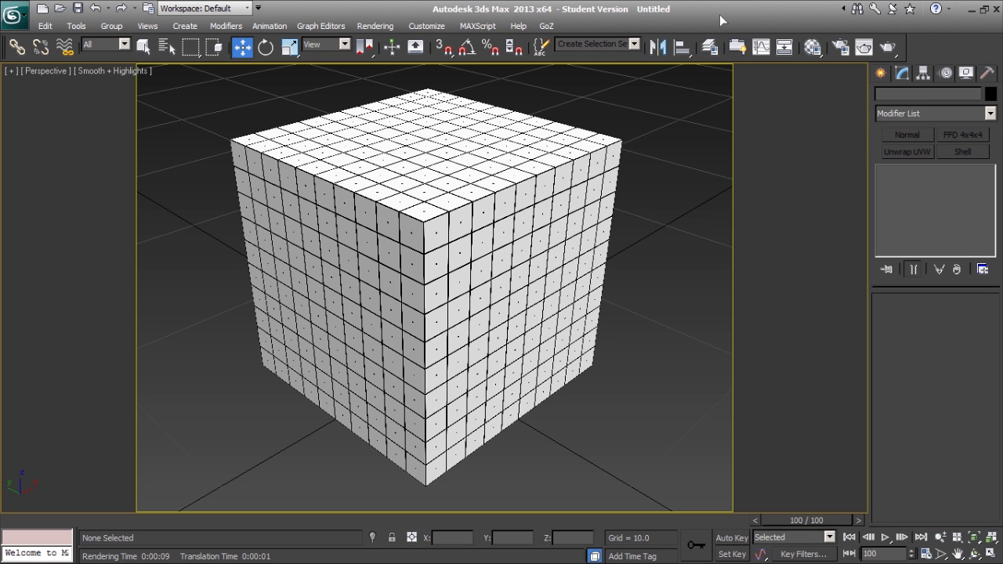
# Open the Material Editor on the HX_Wireframe composite material and its Material menu
pyautogui.click(813, 47)
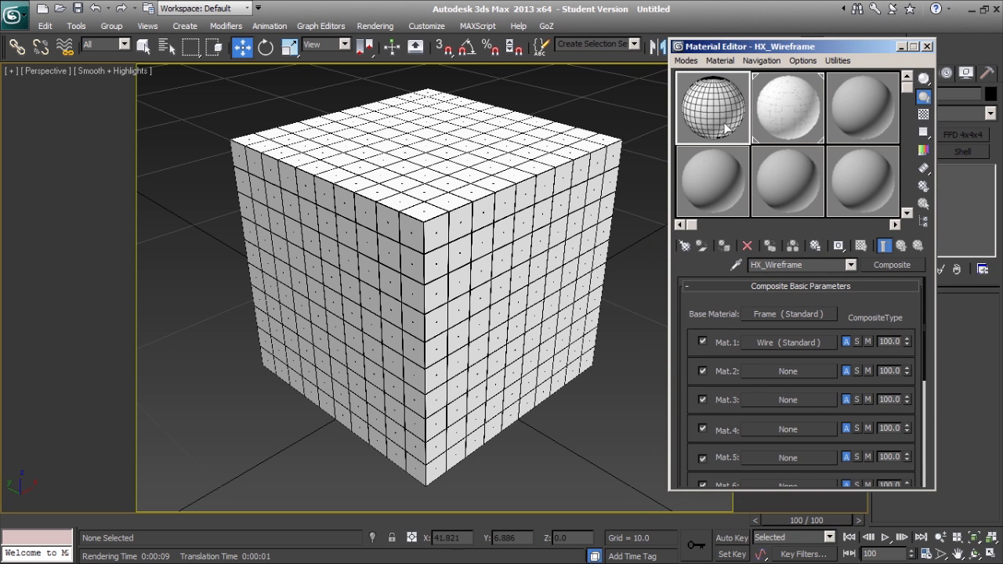
pyautogui.moveTo(709, 112)
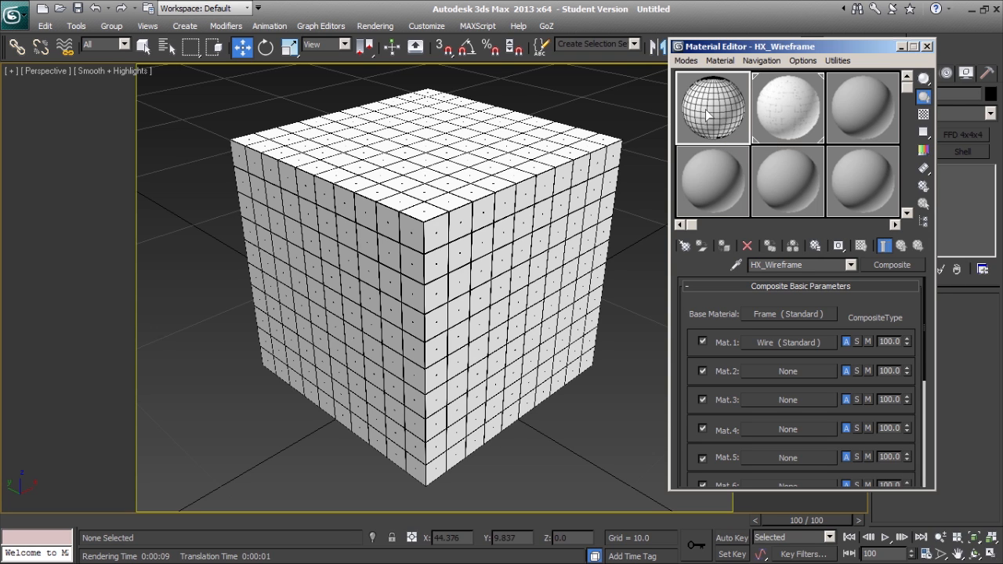
pyautogui.moveTo(725, 102)
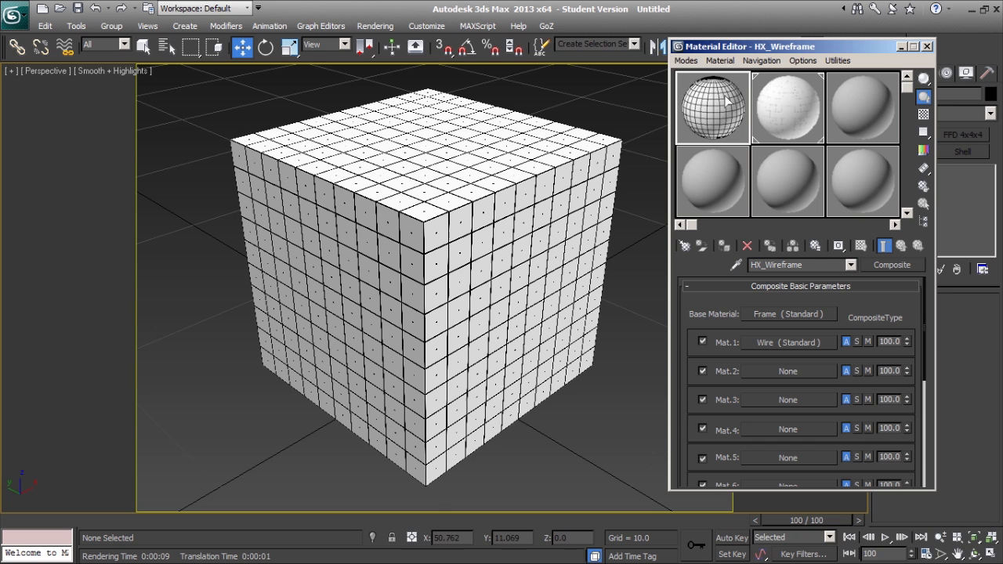
pyautogui.click(719, 60)
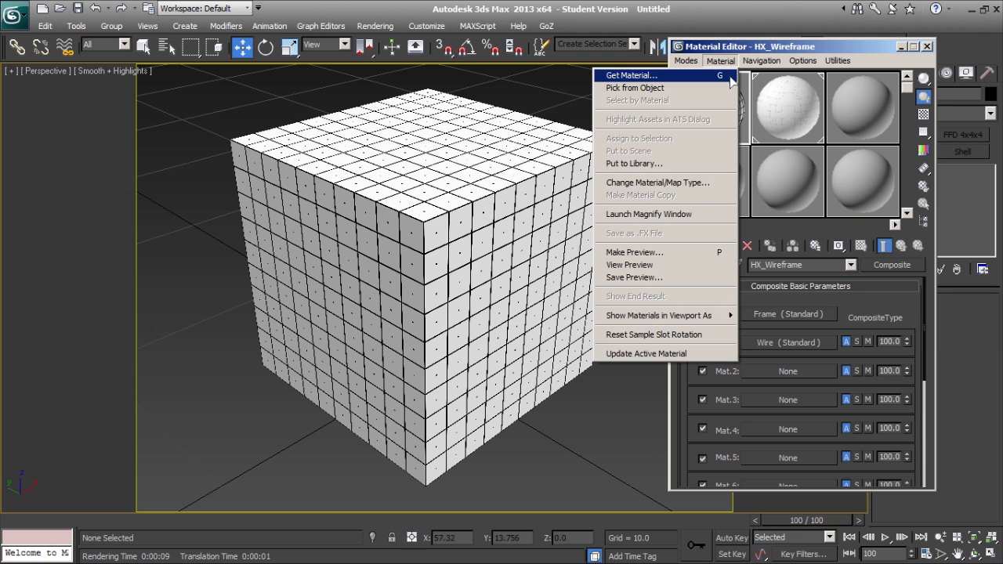
# Choose Get Material to bring up the Material/Map Browser
pyautogui.click(632, 75)
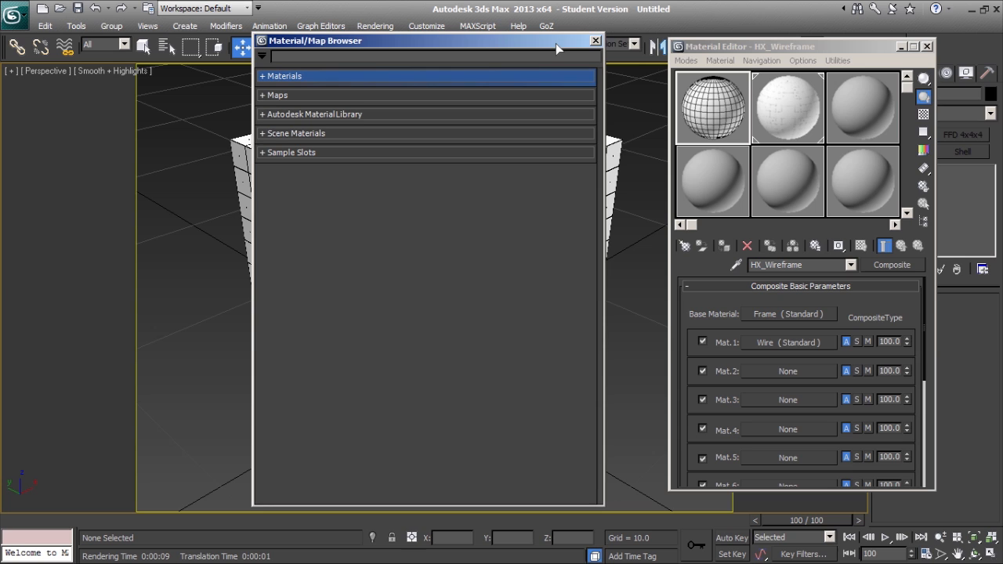
pyautogui.moveTo(266, 61)
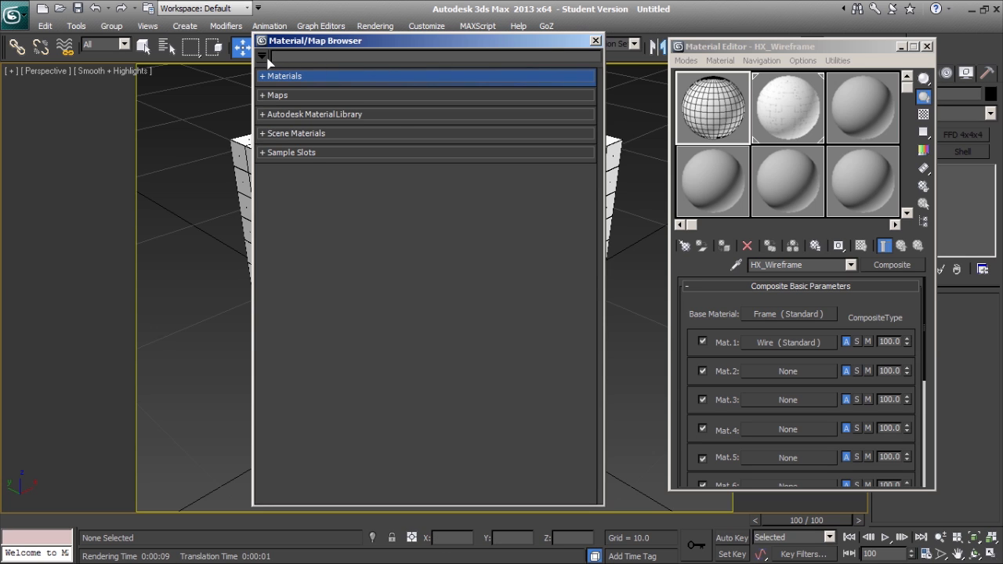
# Create and save a new material library named HX_Materials.mat from the browser options
pyautogui.click(262, 56)
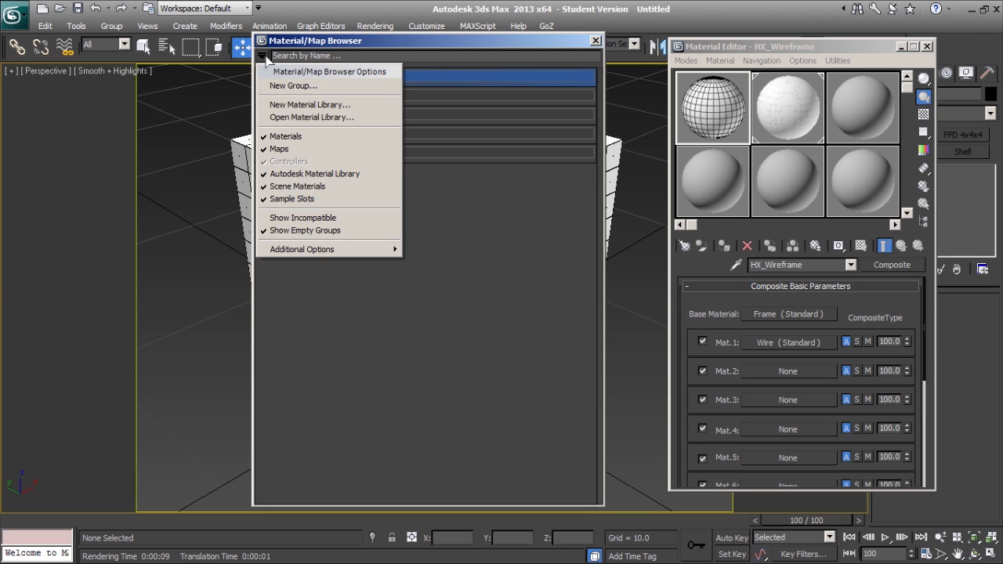
pyautogui.moveTo(310, 104)
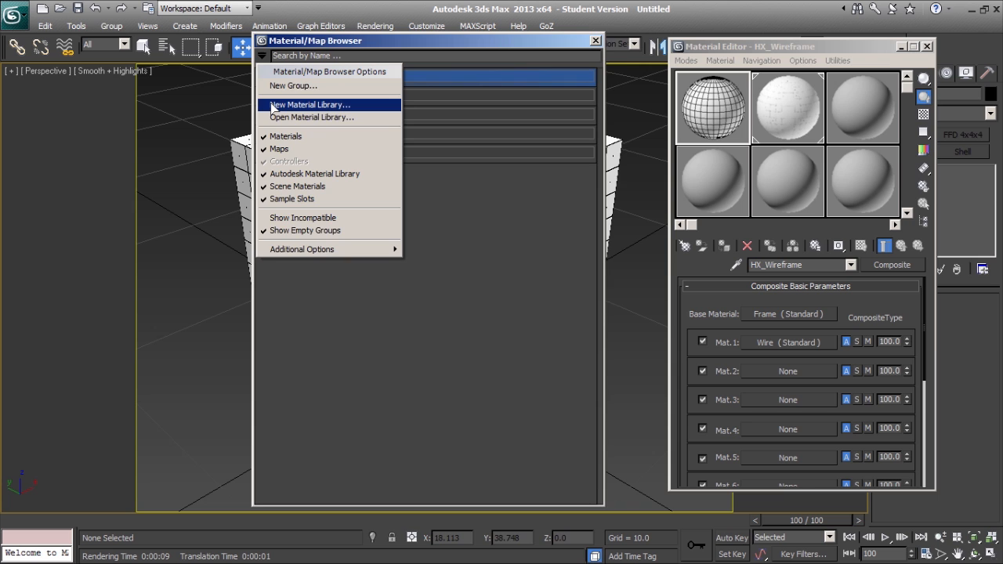
pyautogui.click(310, 104)
pyautogui.write('HX_Materials.mat')
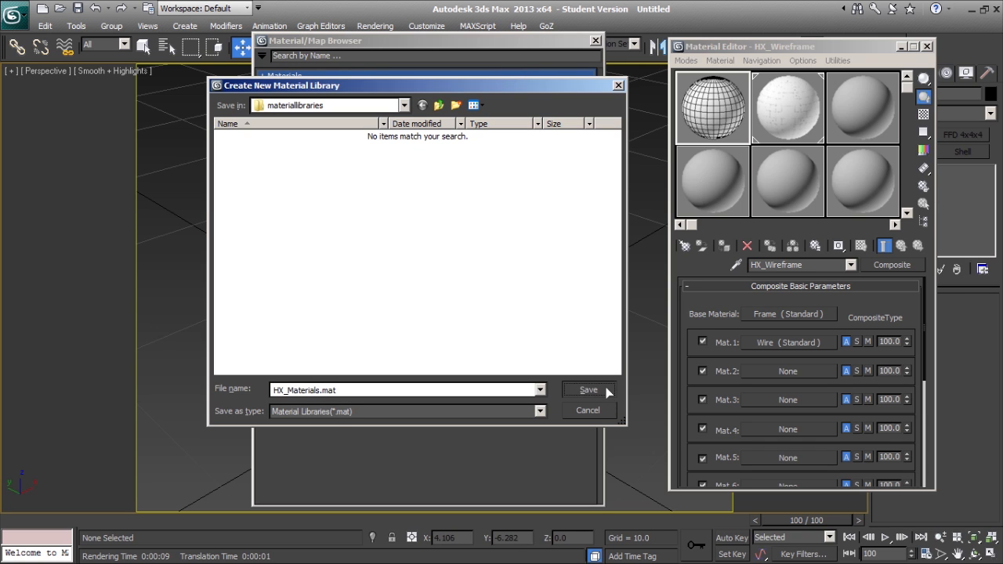
pyautogui.click(588, 391)
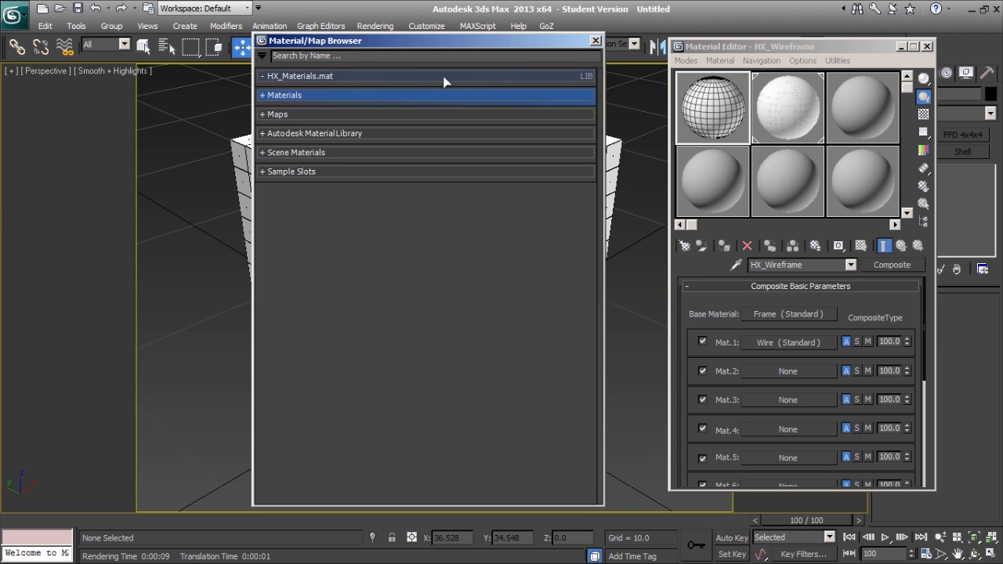
pyautogui.moveTo(462, 83)
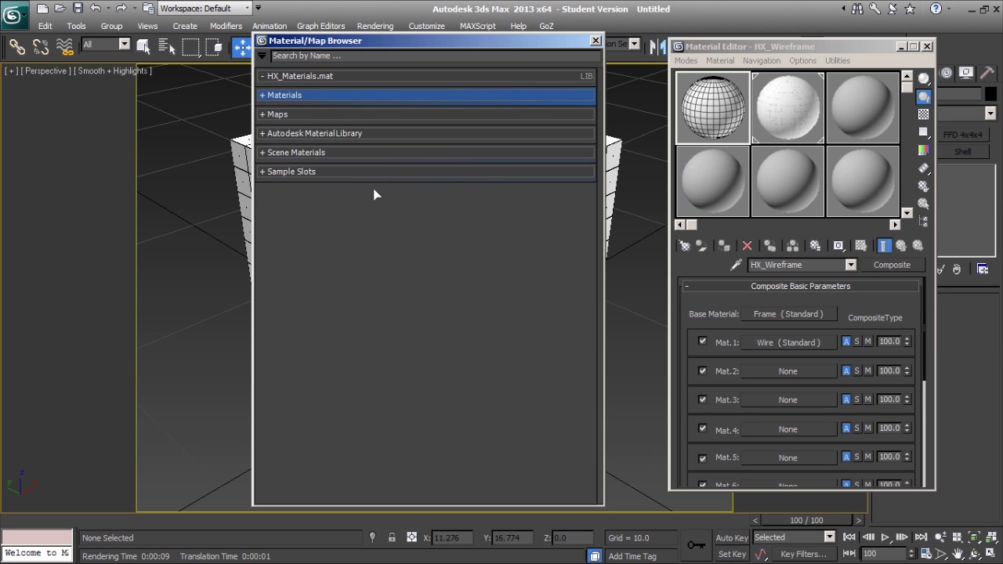
# From Sample Slots, add HX_Wireframe and HX_Wireframe-GR to the HX_Materials.mat library
pyautogui.click(291, 171)
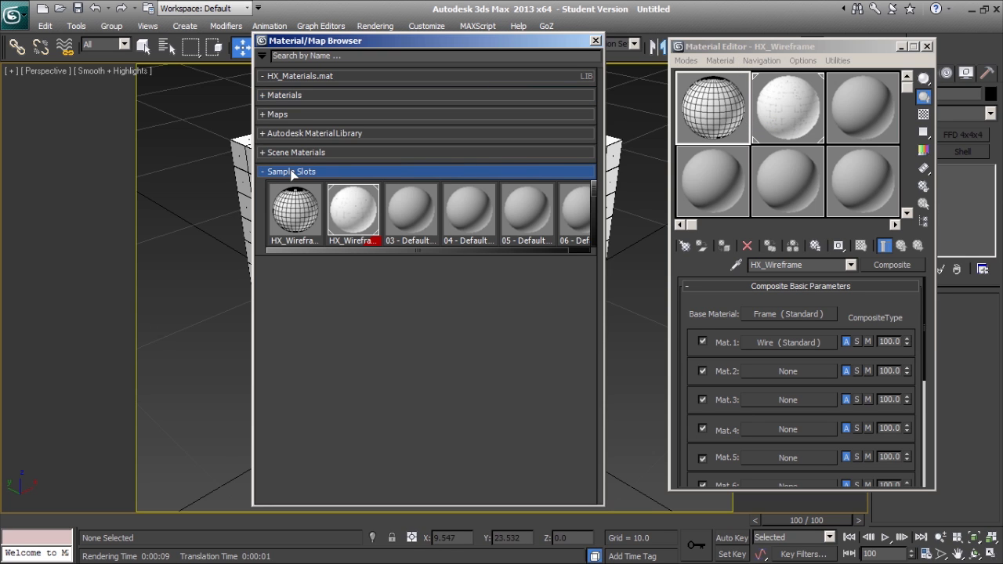
pyautogui.click(294, 210)
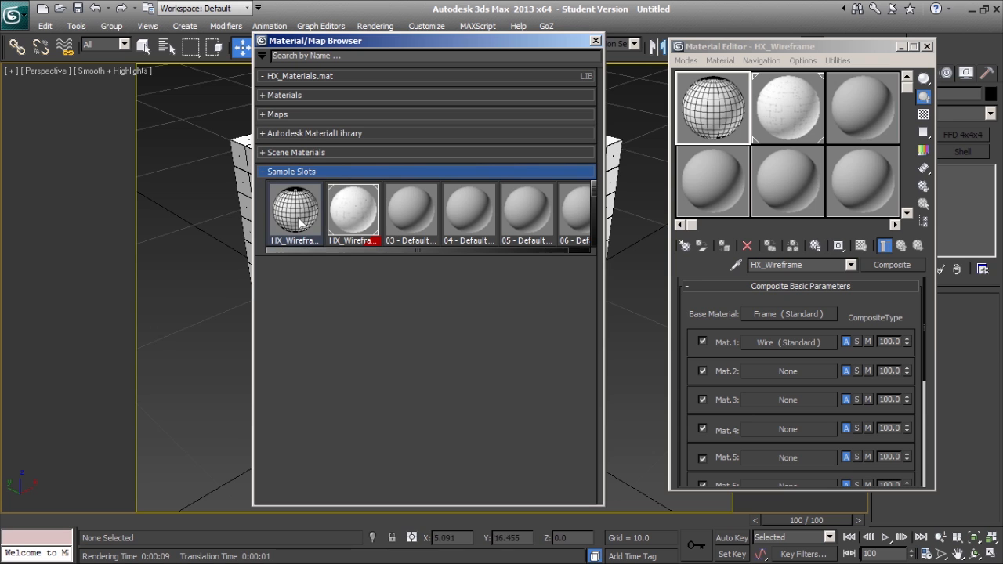
pyautogui.click(263, 75)
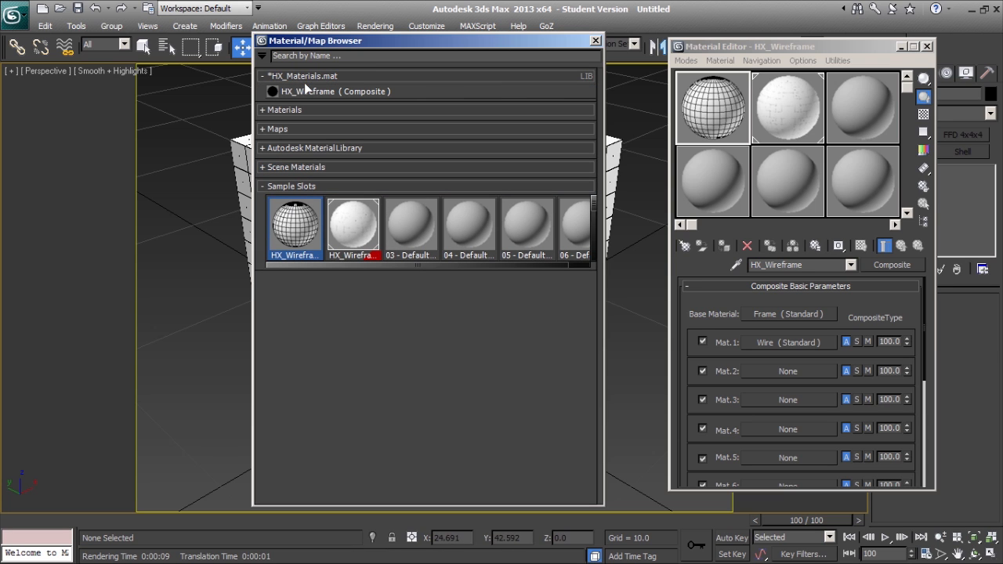
pyautogui.click(353, 226)
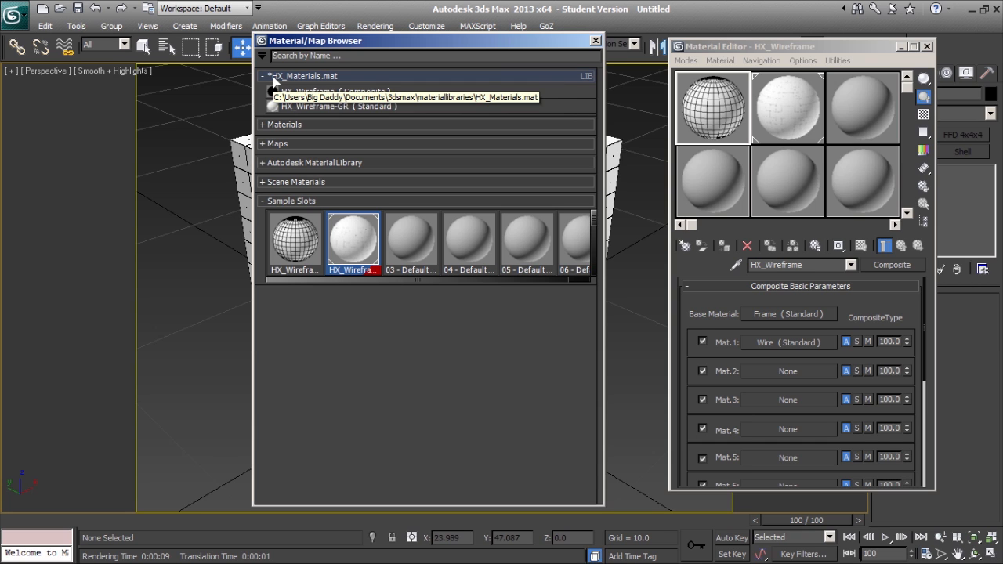
pyautogui.moveTo(363, 81)
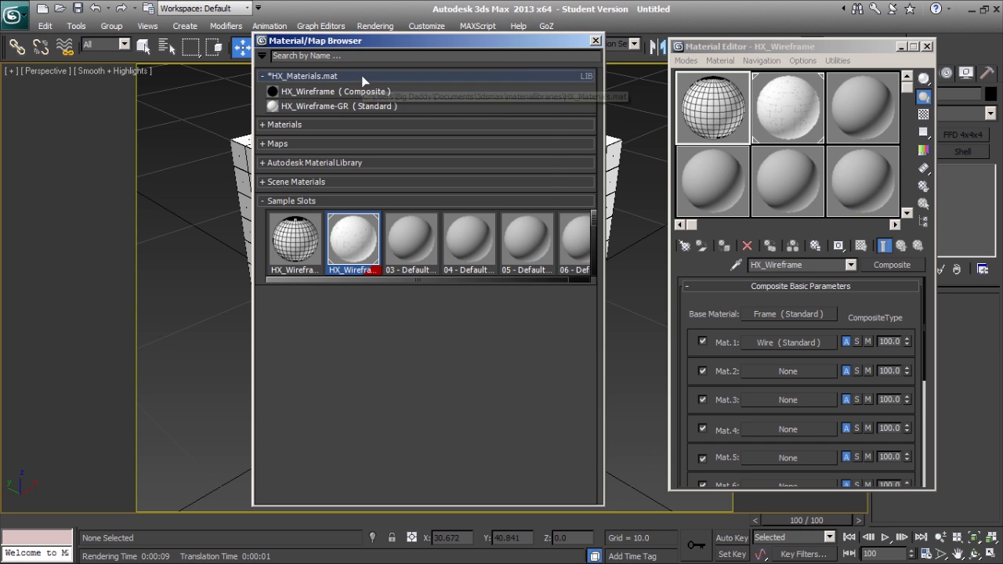
# Close the HX_Materials.mat library, saving its changes when prompted
pyautogui.rightClick(303, 76)
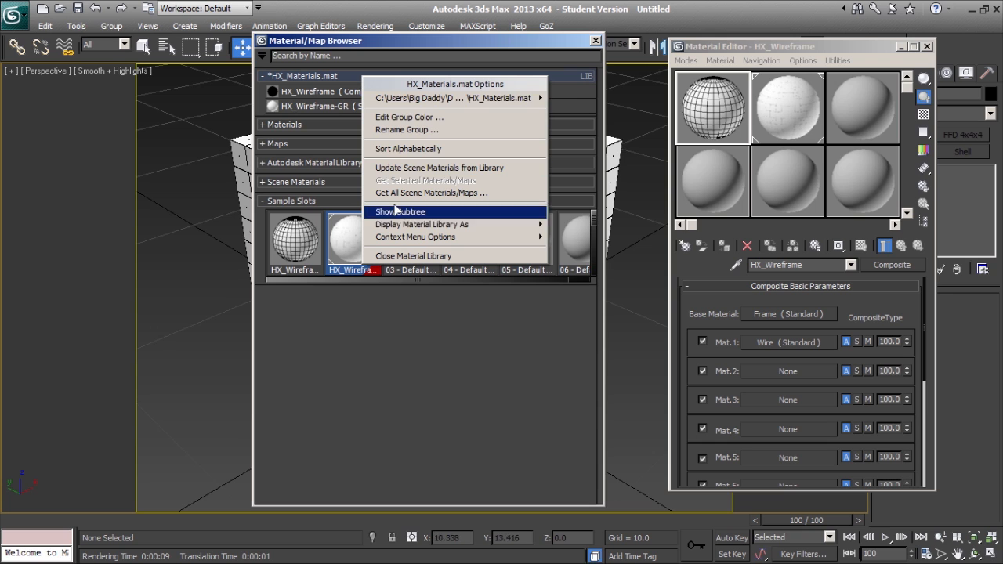
pyautogui.moveTo(408, 255)
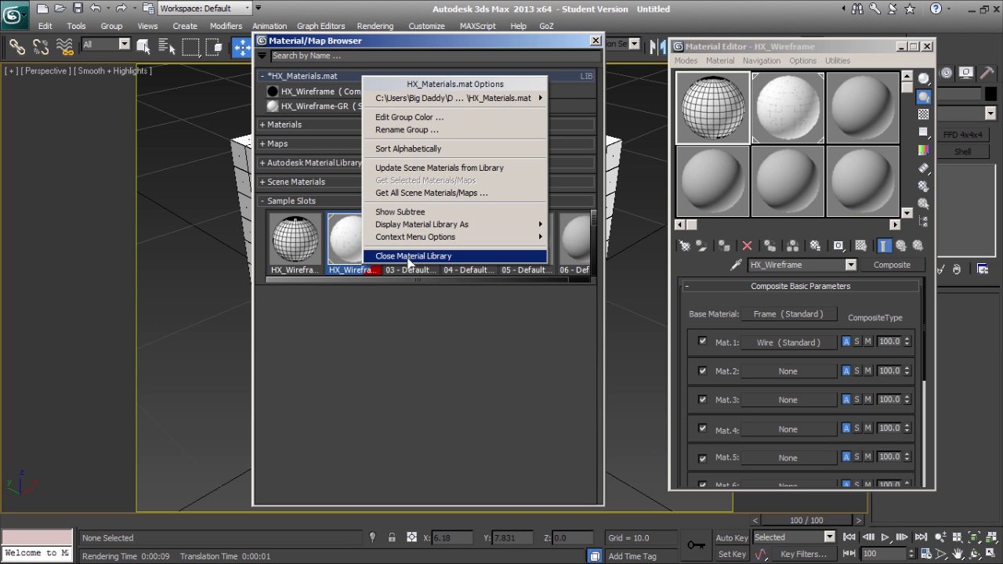
pyautogui.click(414, 256)
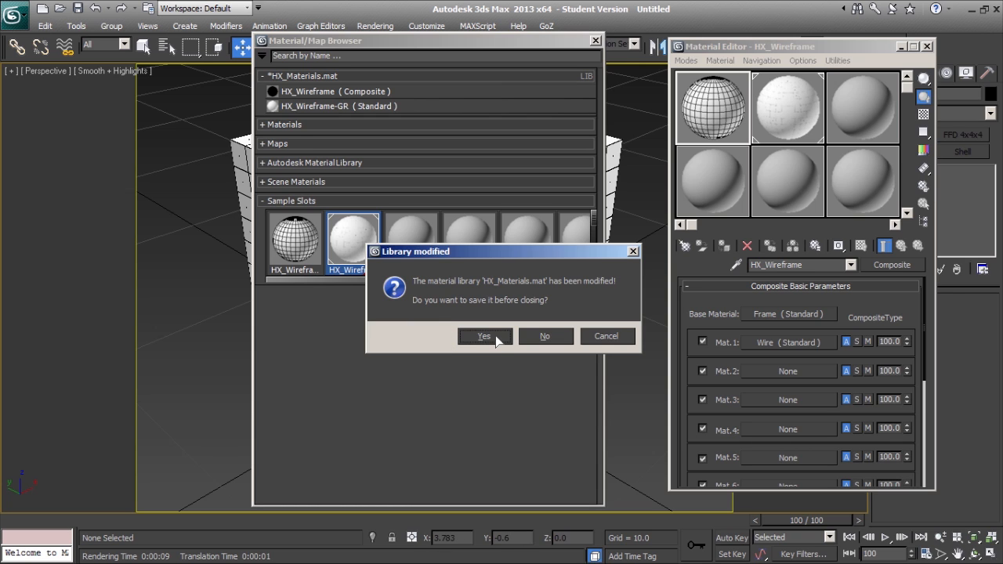
pyautogui.click(483, 335)
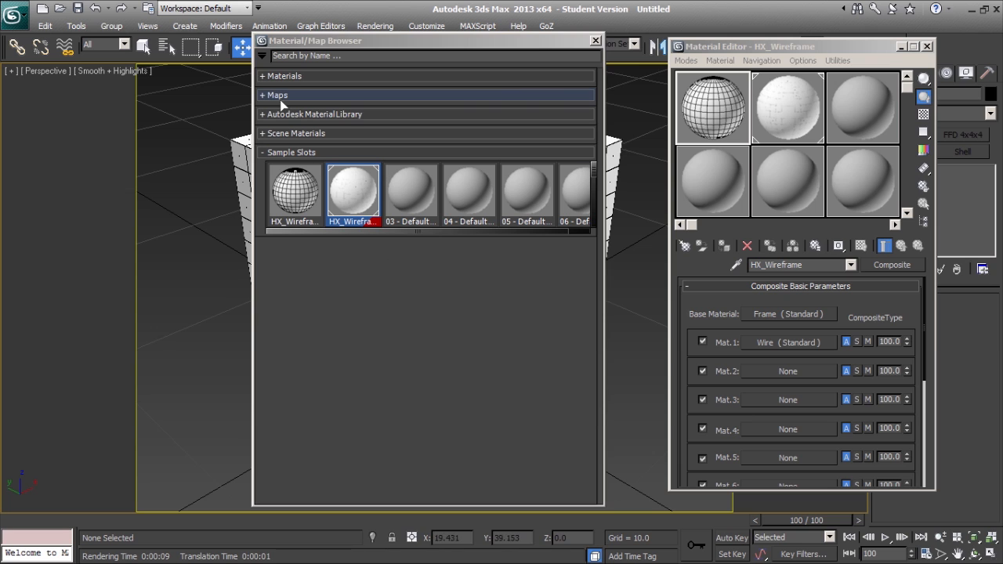
# Open the HX_Materials.mat library file from the browser options
pyautogui.click(264, 55)
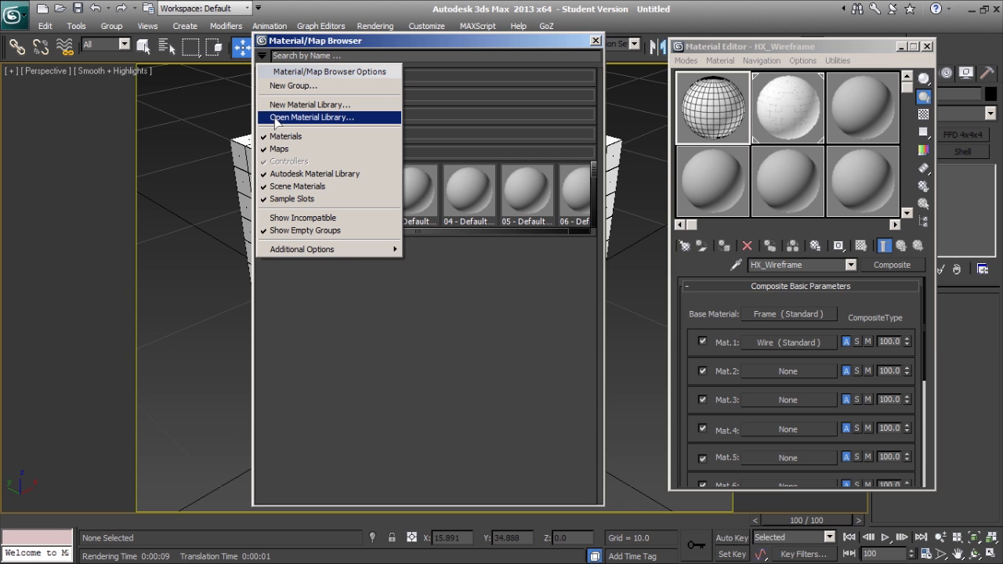
pyautogui.click(311, 117)
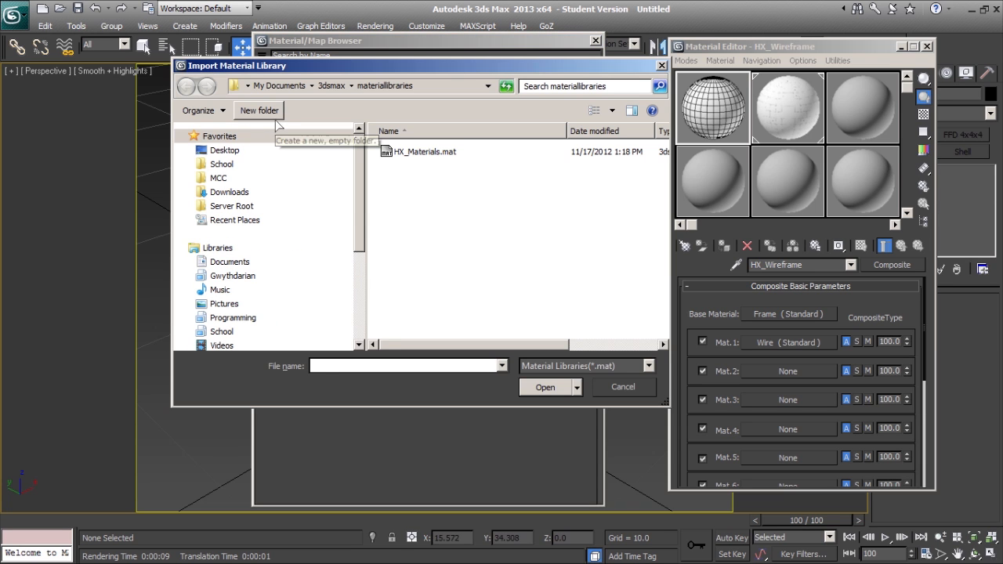
pyautogui.click(425, 152)
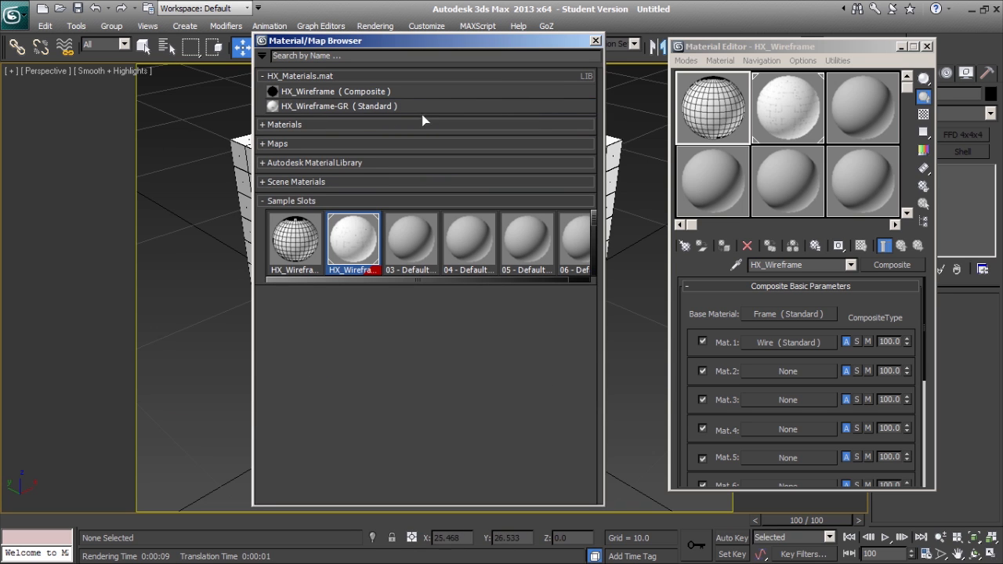
pyautogui.moveTo(458, 325)
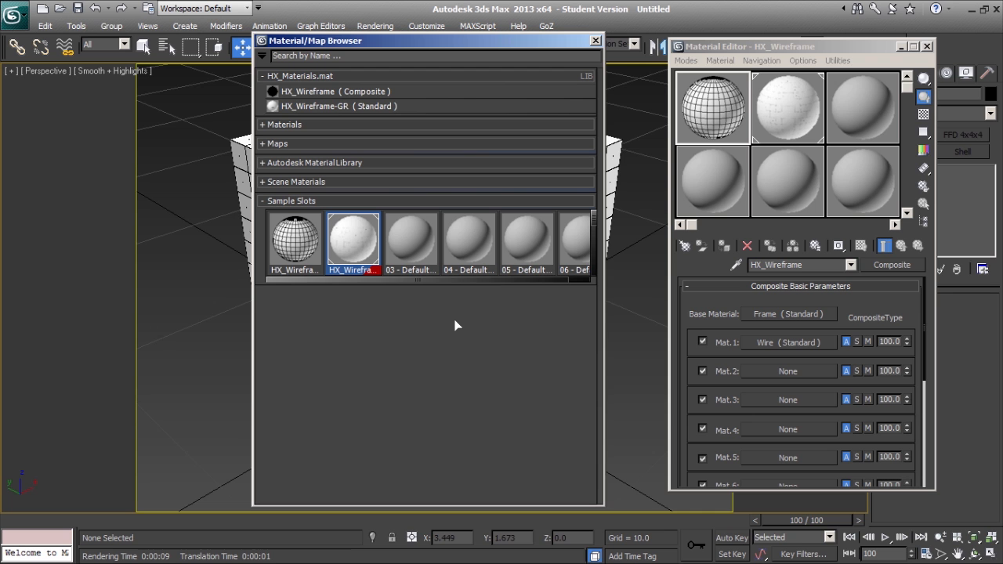